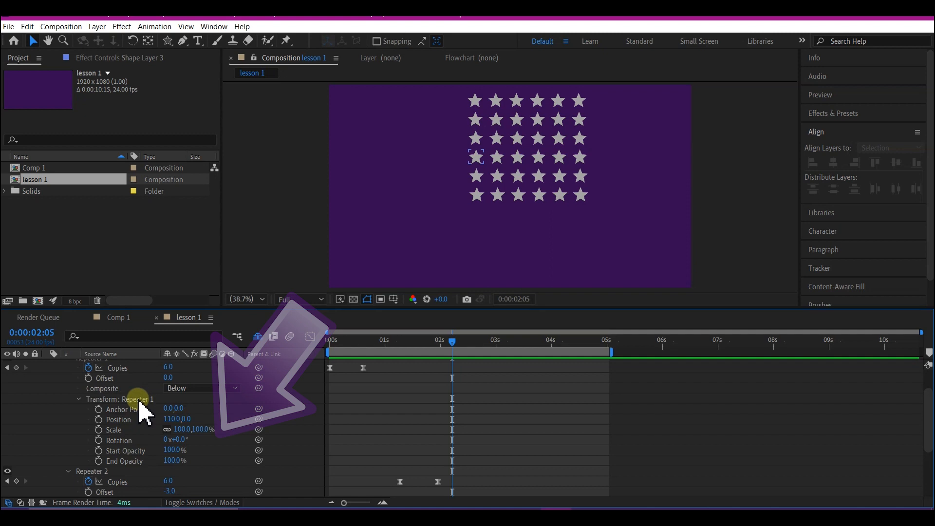
Scroll the timeline to Repeater 1's Transform so End Opacity can be set to 0%.
scroll("down", 3)
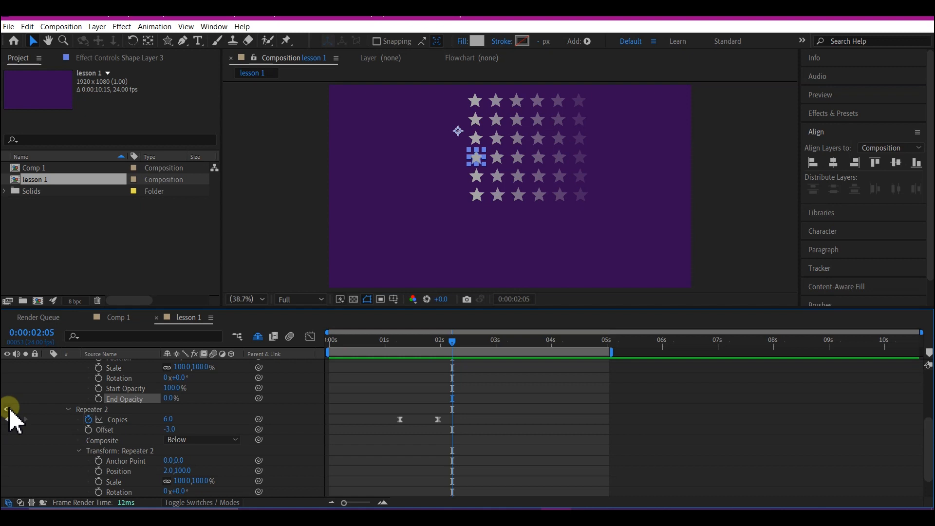
Scrub Repeater 2 Start Opacity and Repeater 1 End Opacity back to 100%, restoring full opacity.
scroll("down", 3)
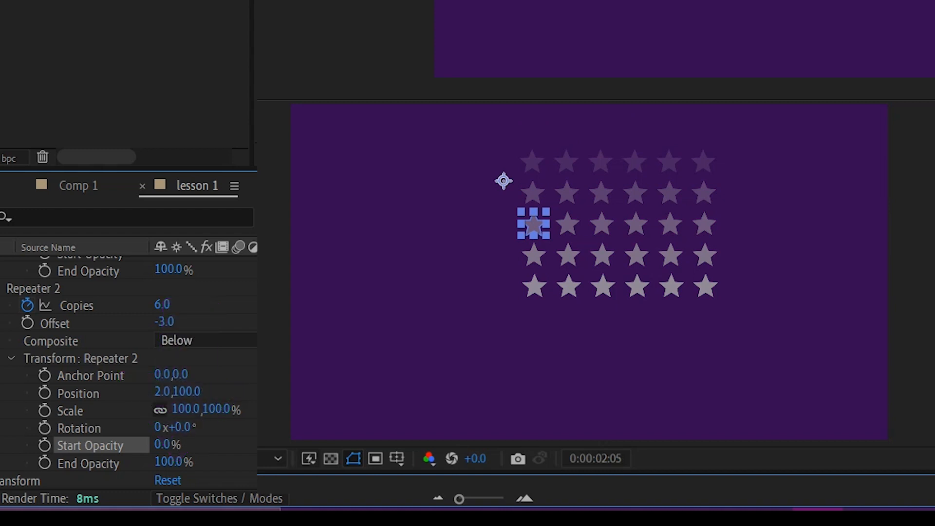
left_click_drag(167, 445, 167, 462)
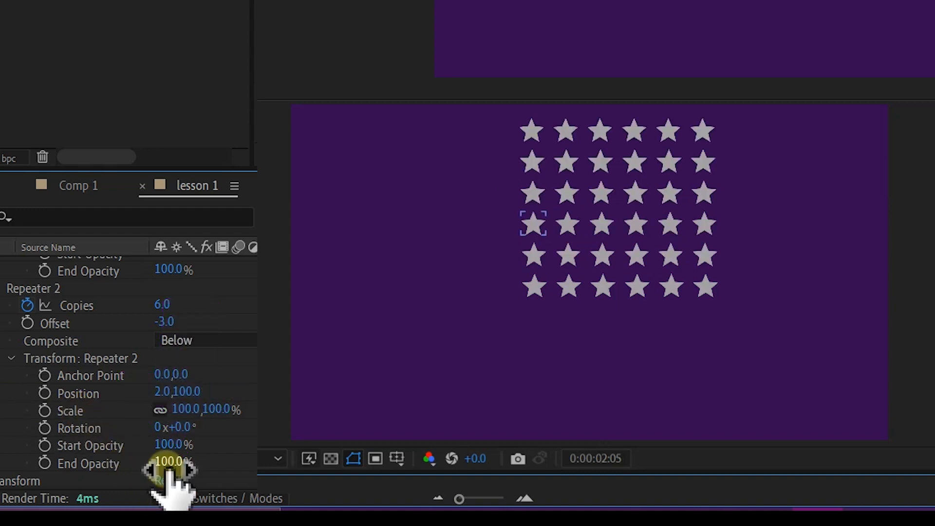